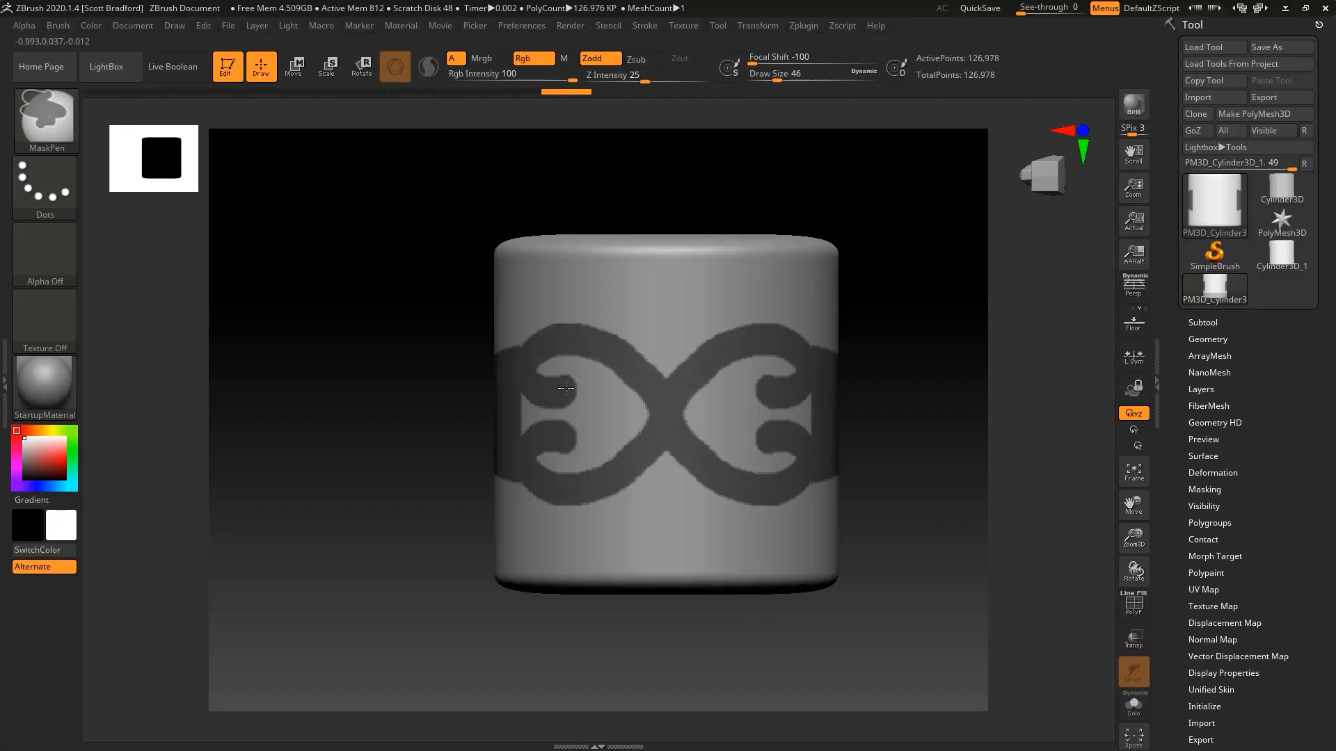
- Extract the masked scroll pattern from the cylinder into an openwork ring band
{"action": "left_click_drag", "start_coordinate": [564, 388], "coordinate": [651, 316]}
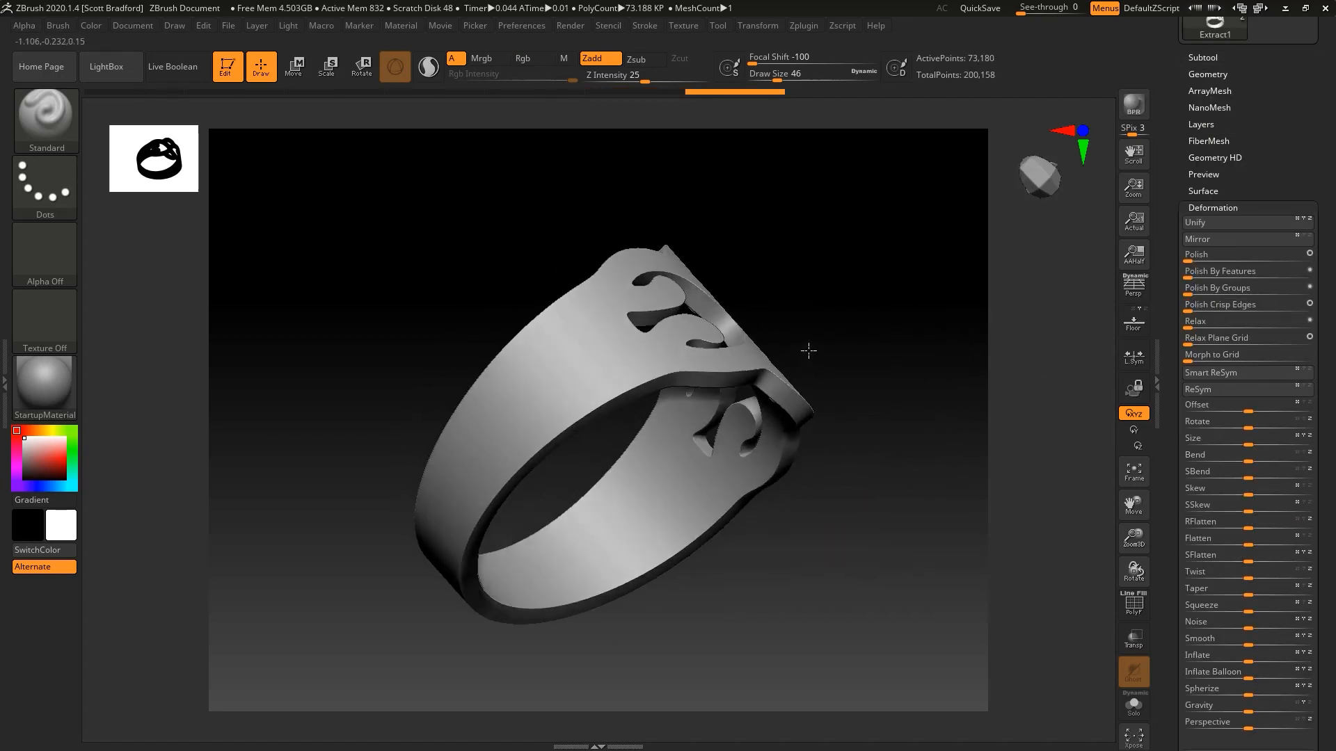
- DynaMesh the ring and thicken its scrollwork with the Standard brush, then load the lettering model
{"action": "left_click_drag", "start_coordinate": [808, 350], "coordinate": [765, 342]}
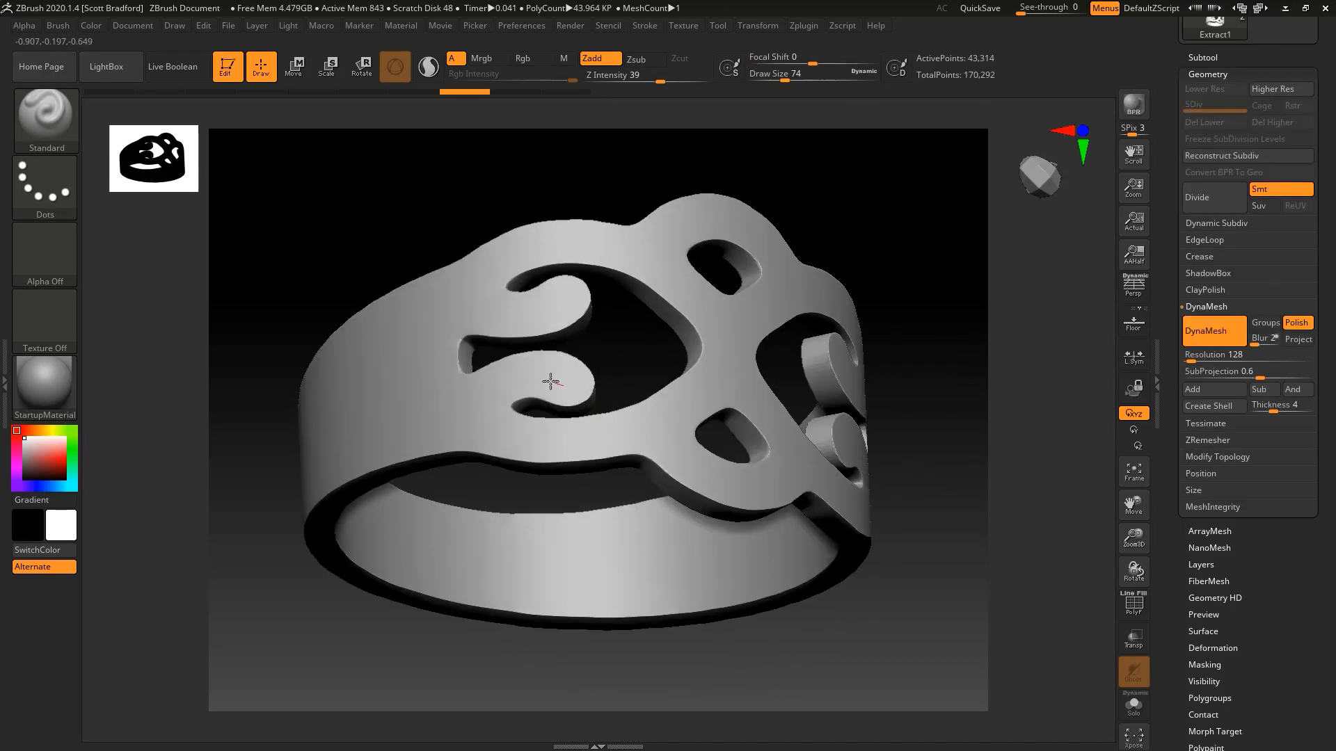
{"action": "left_click_drag", "start_coordinate": [554, 384], "coordinate": [698, 468]}
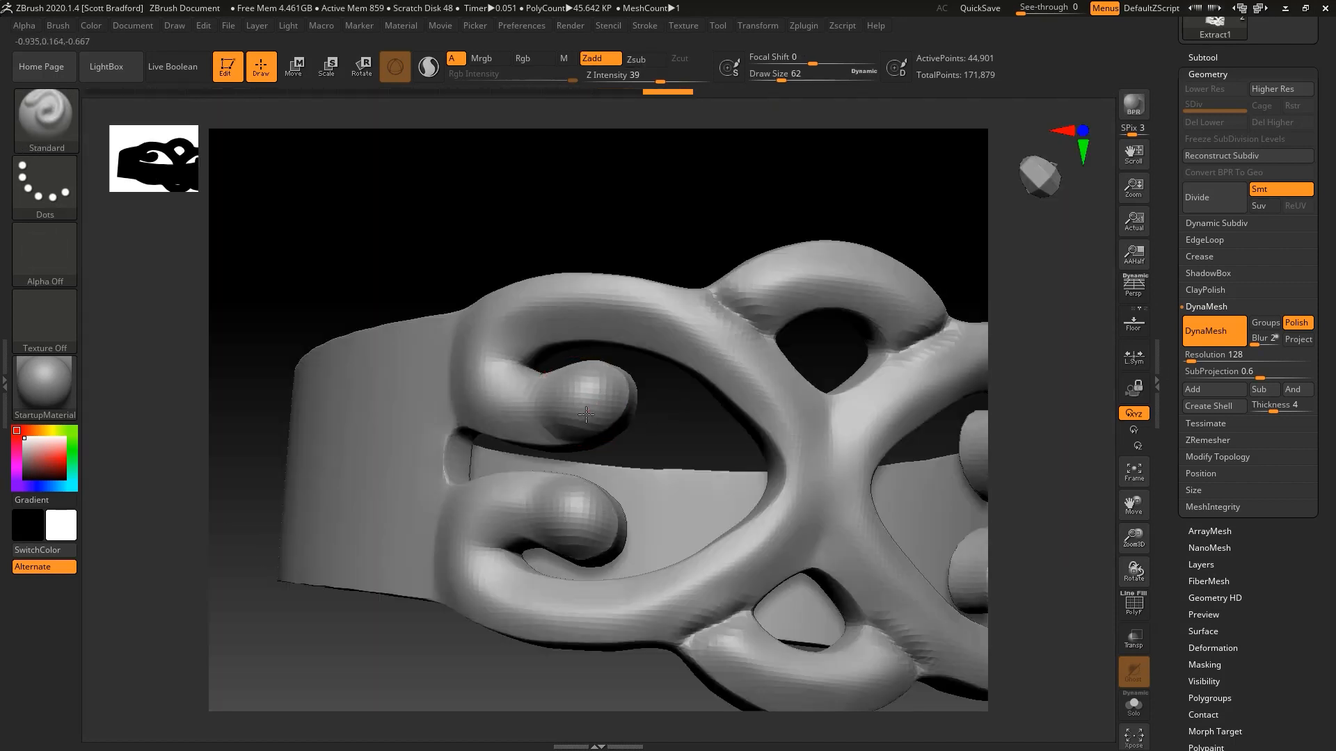
{"action": "left_click_drag", "start_coordinate": [585, 416], "coordinate": [671, 389]}
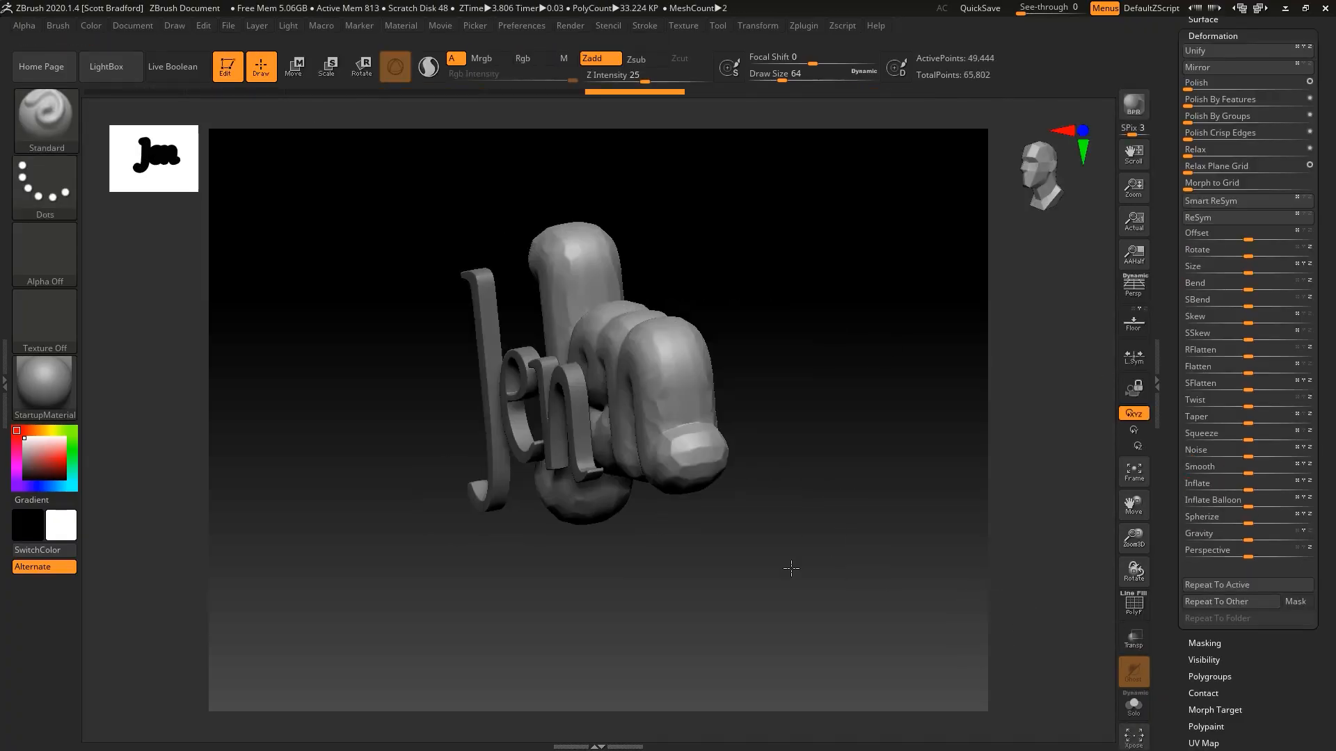
- Close the lettering model and start a new empty document with SimpleBrush active
{"action": "left_click", "coordinate": [295, 66]}
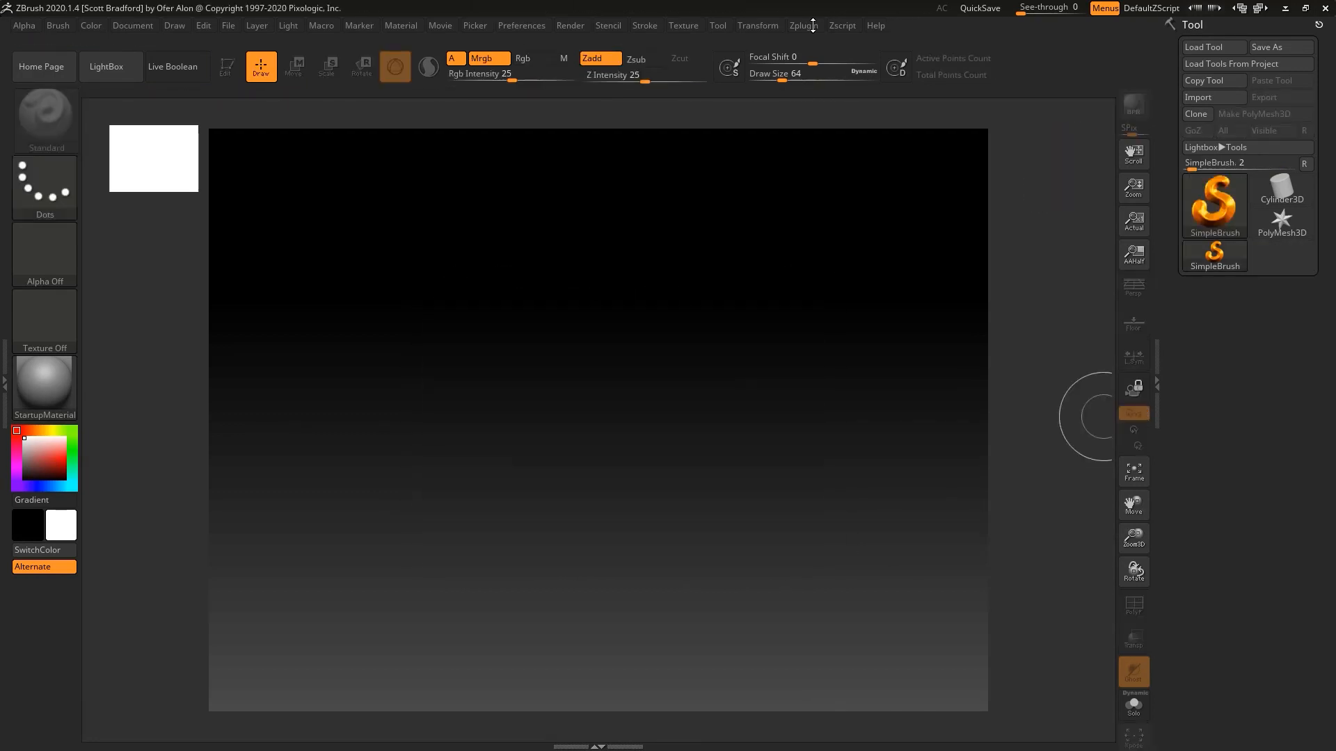
- Use Ring Master to create a ring basemesh and add round gemstones on the band
{"action": "left_click", "coordinate": [804, 25]}
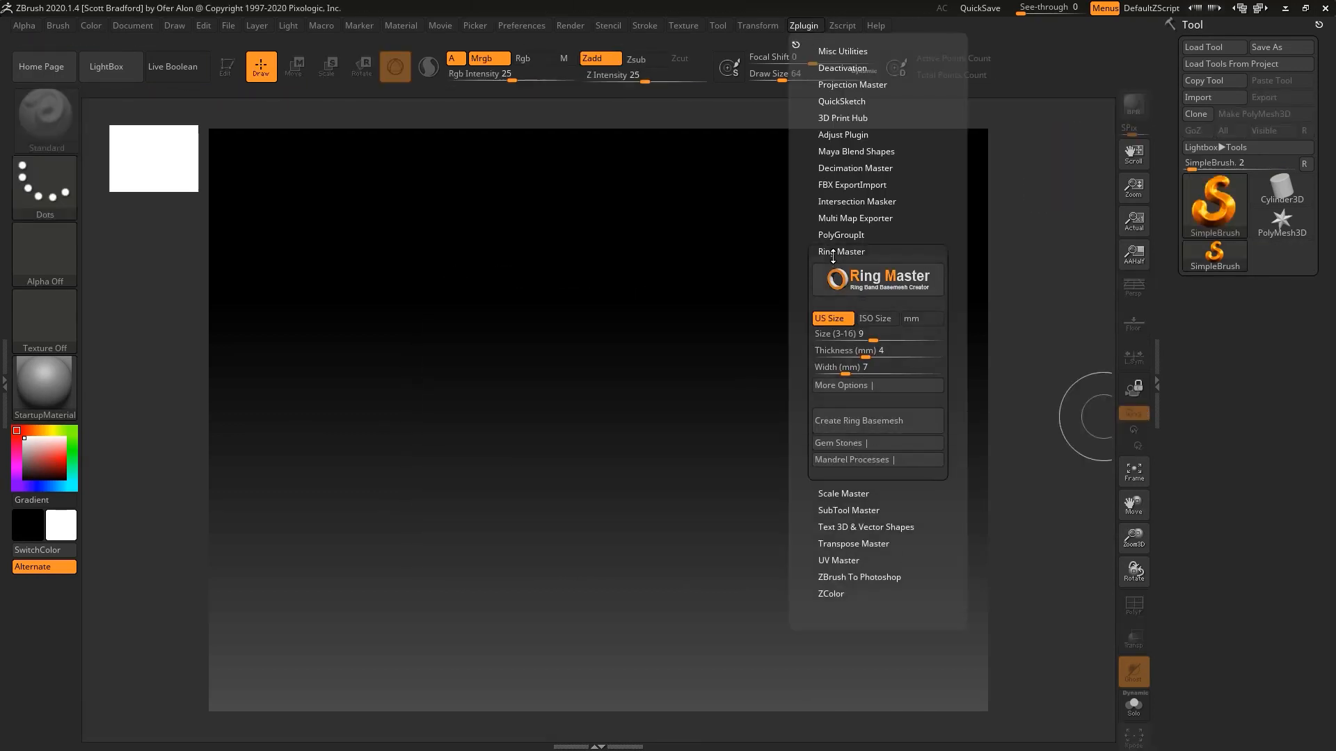
{"action": "left_click", "coordinate": [877, 420]}
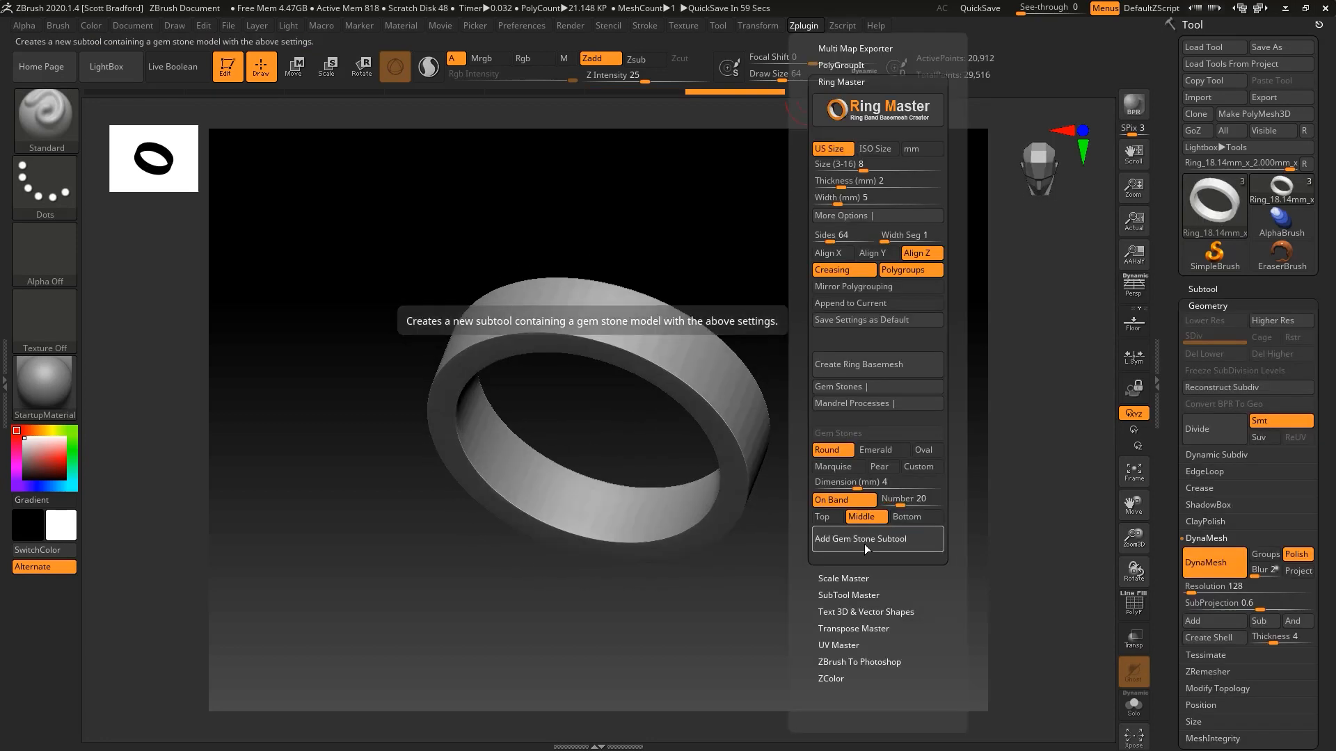
{"action": "left_click", "coordinate": [877, 538]}
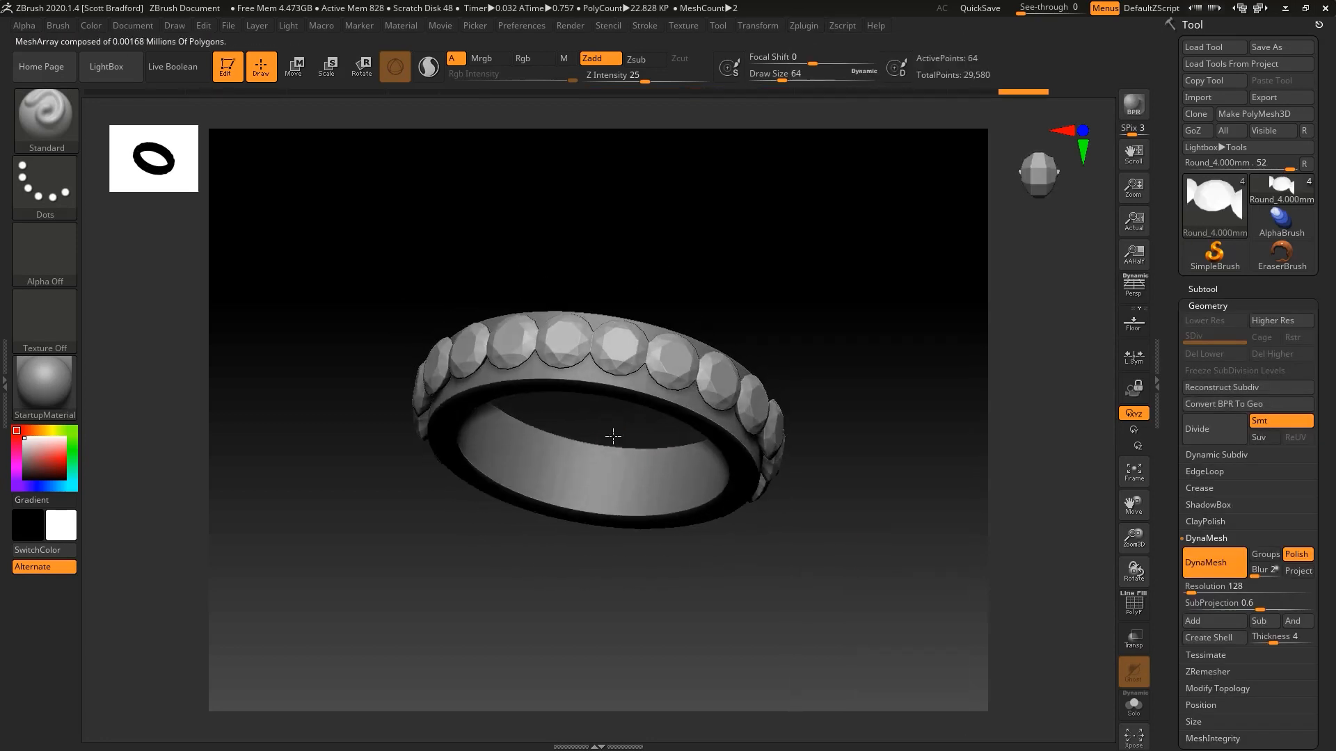